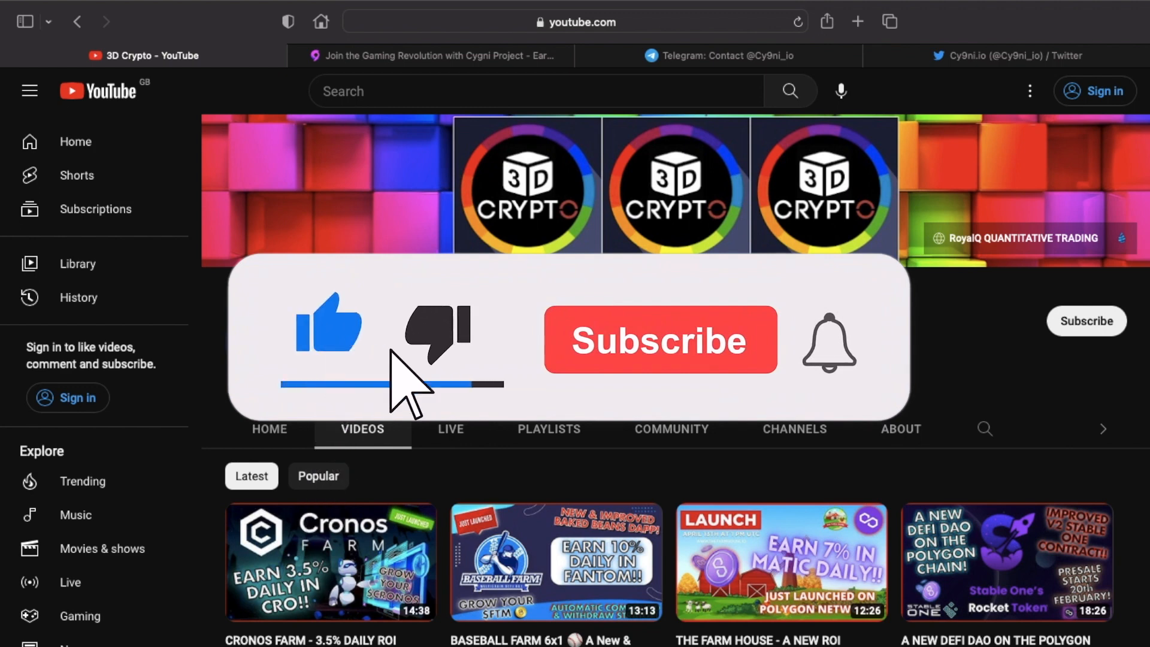
Switch to the cy9ni.io tab and scroll from the welcome banner to 'What is our goal?'.
{"action": "left_click", "coordinate": [659, 339]}
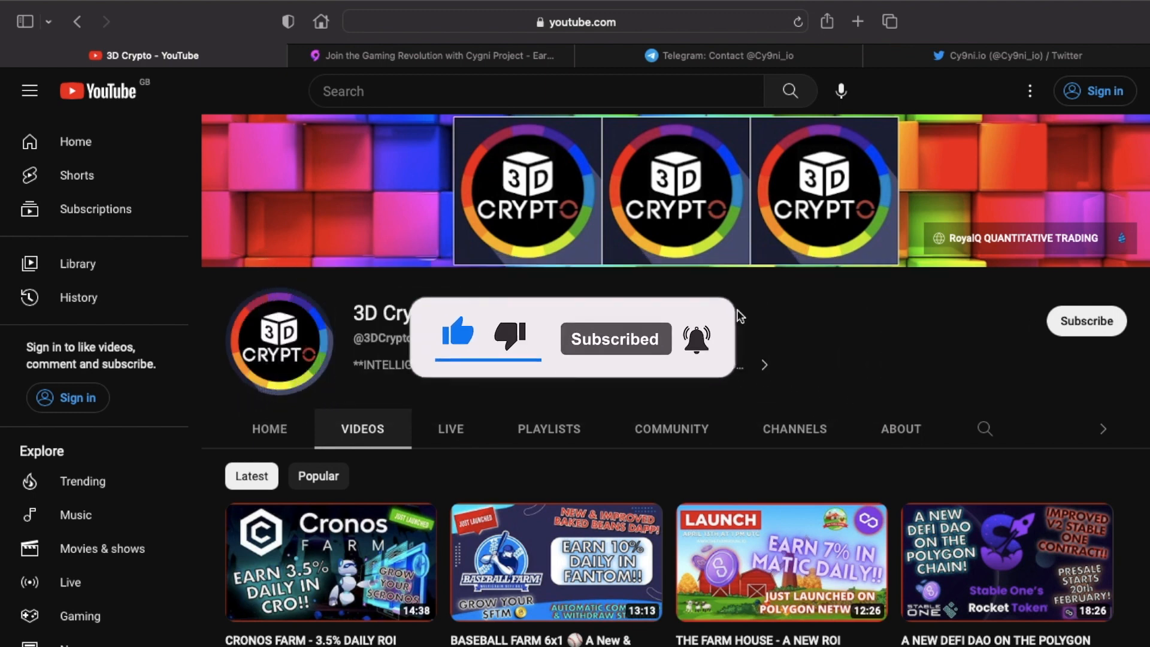
{"action": "mouse_move", "coordinate": [739, 316]}
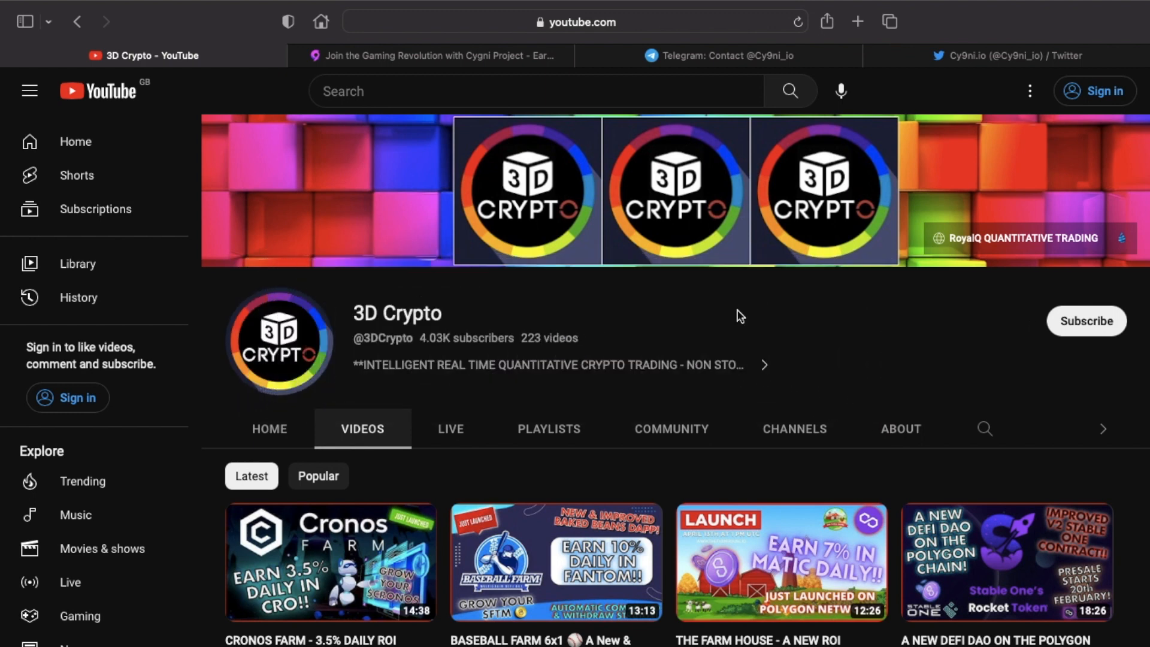
{"action": "mouse_move", "coordinate": [703, 70]}
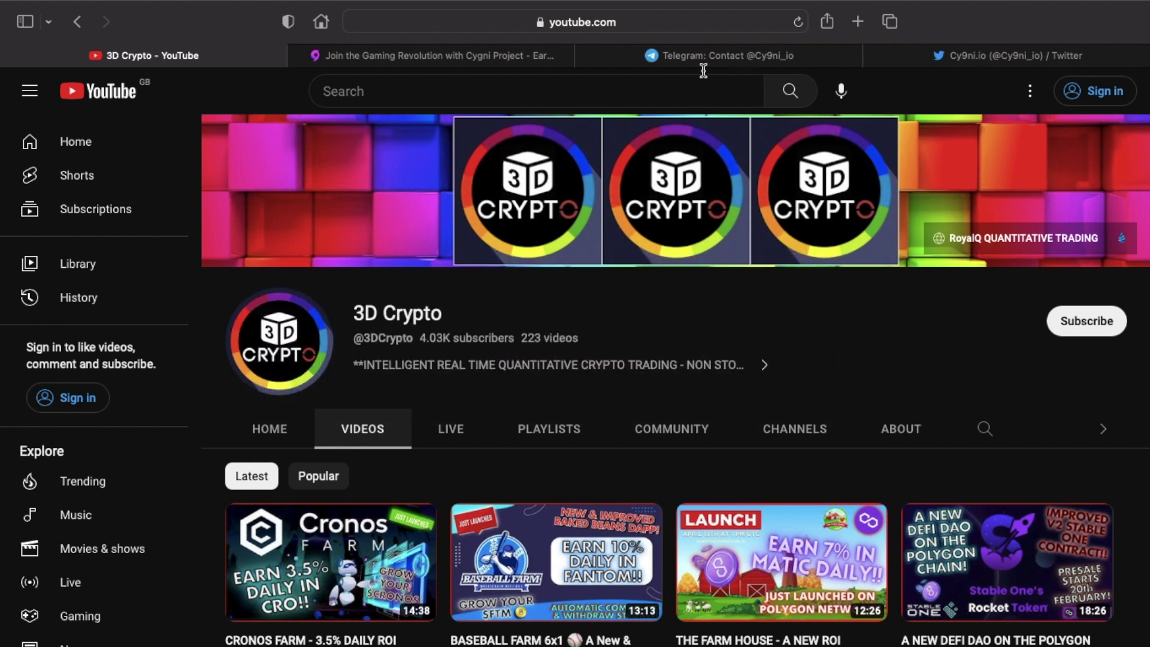
{"action": "left_click", "coordinate": [433, 55]}
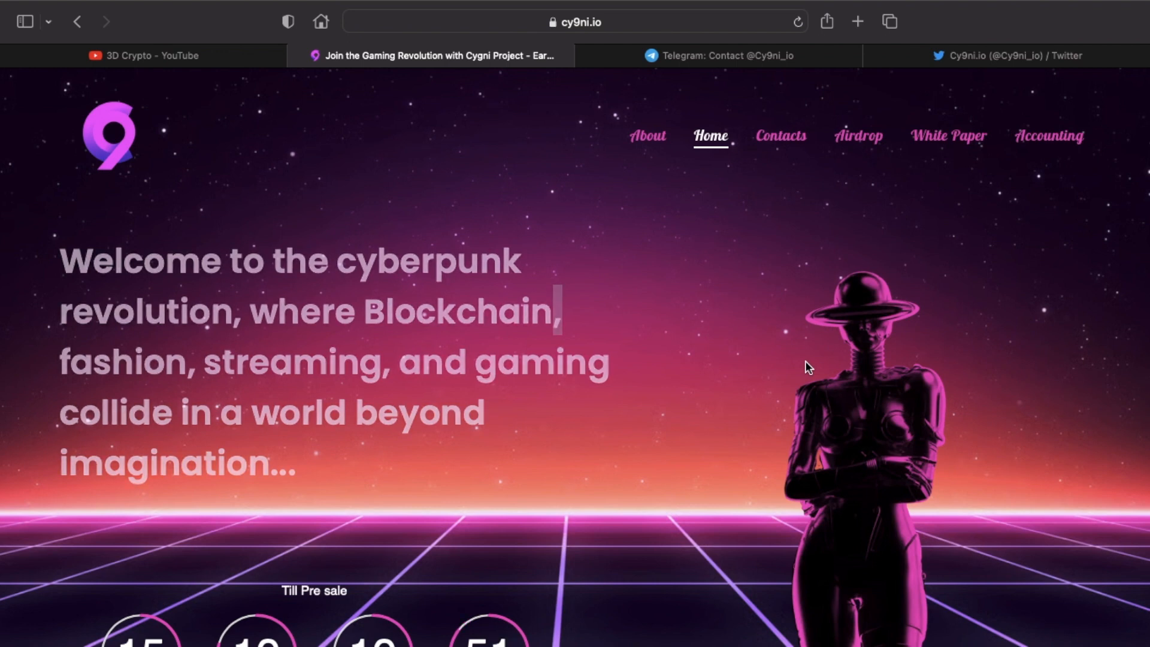
{"action": "scroll", "scroll_direction": "down", "scroll_amount": 3}
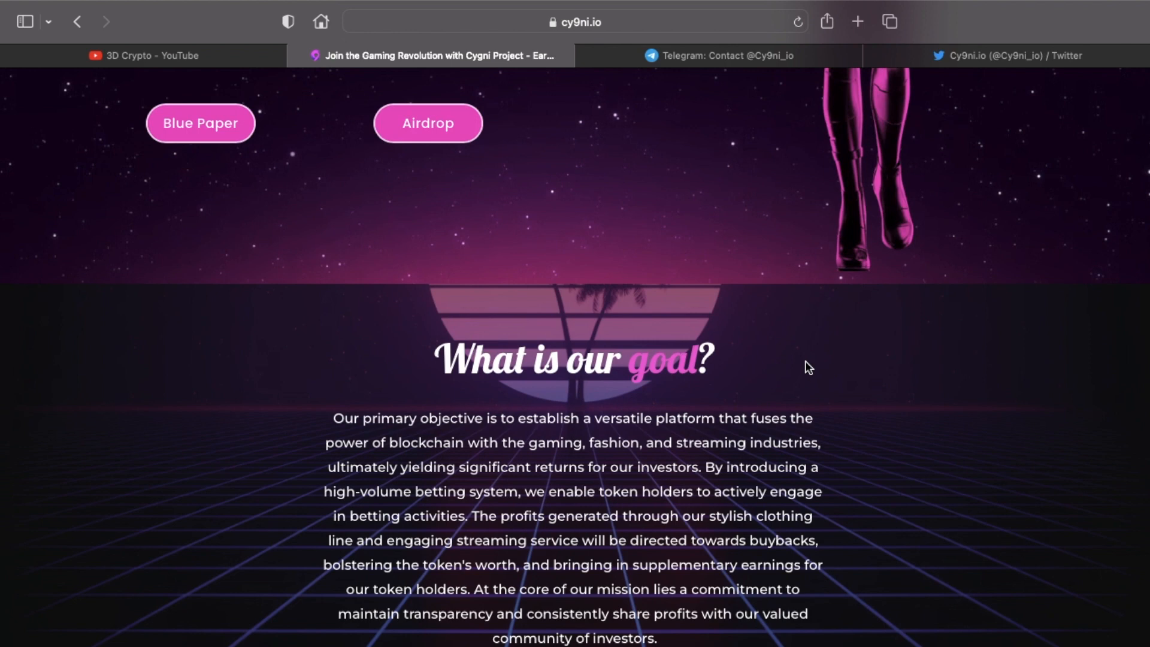
Scroll through the feature cards to Revolutionary Streaming Experience and Pioneering Fashion DAO.
{"action": "scroll", "scroll_direction": "down", "scroll_amount": 3}
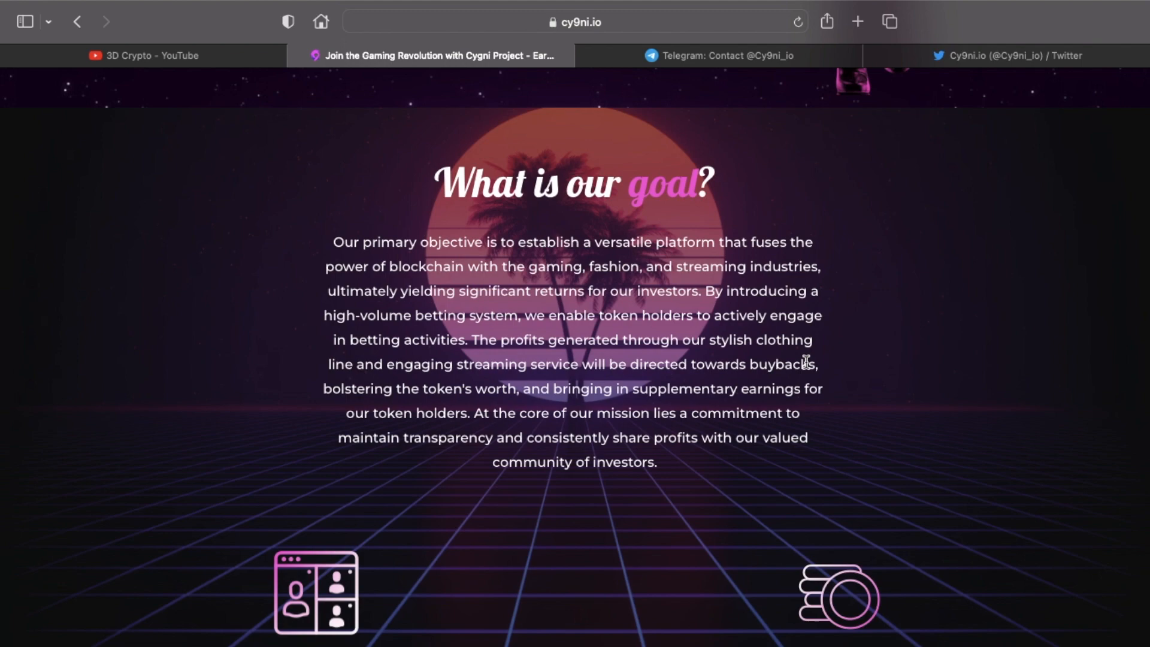
{"action": "scroll", "scroll_direction": "down", "scroll_amount": 3}
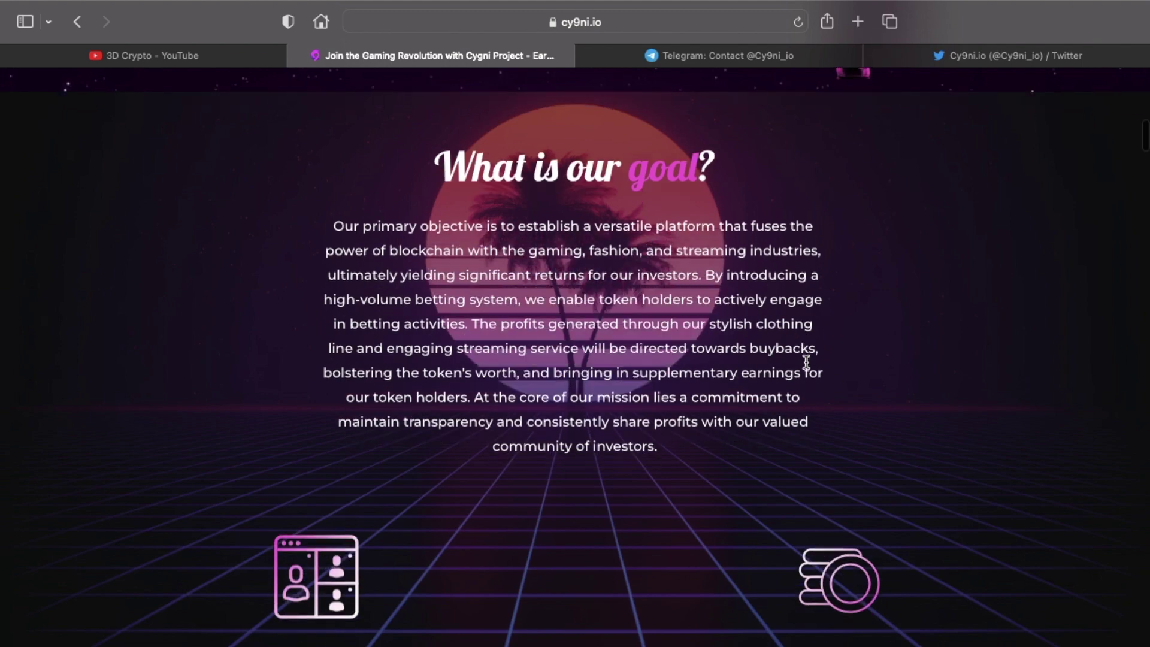
{"action": "scroll", "scroll_direction": "down", "scroll_amount": 3}
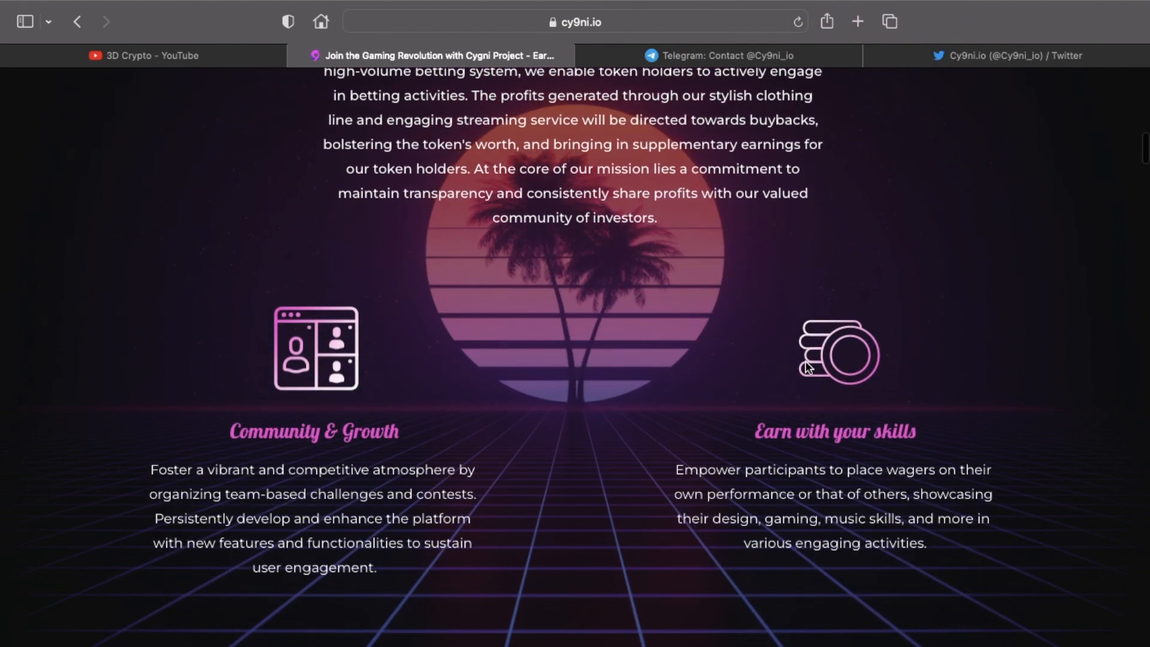
{"action": "scroll", "scroll_direction": "down", "scroll_amount": 3}
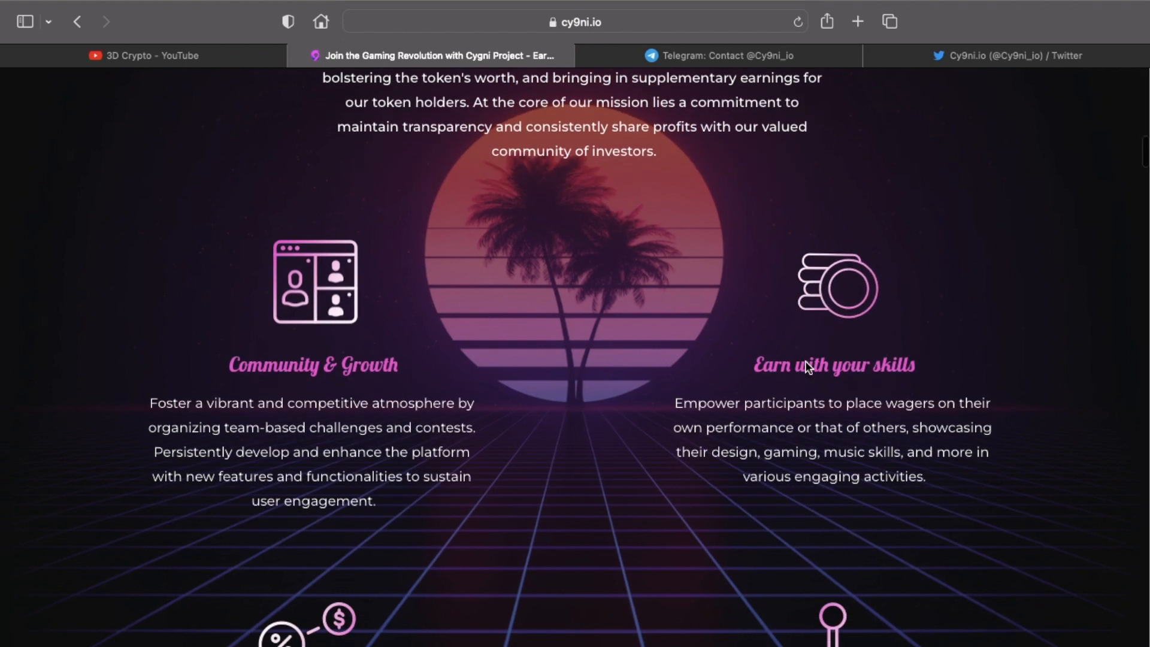
{"action": "scroll", "scroll_direction": "down", "scroll_amount": 3}
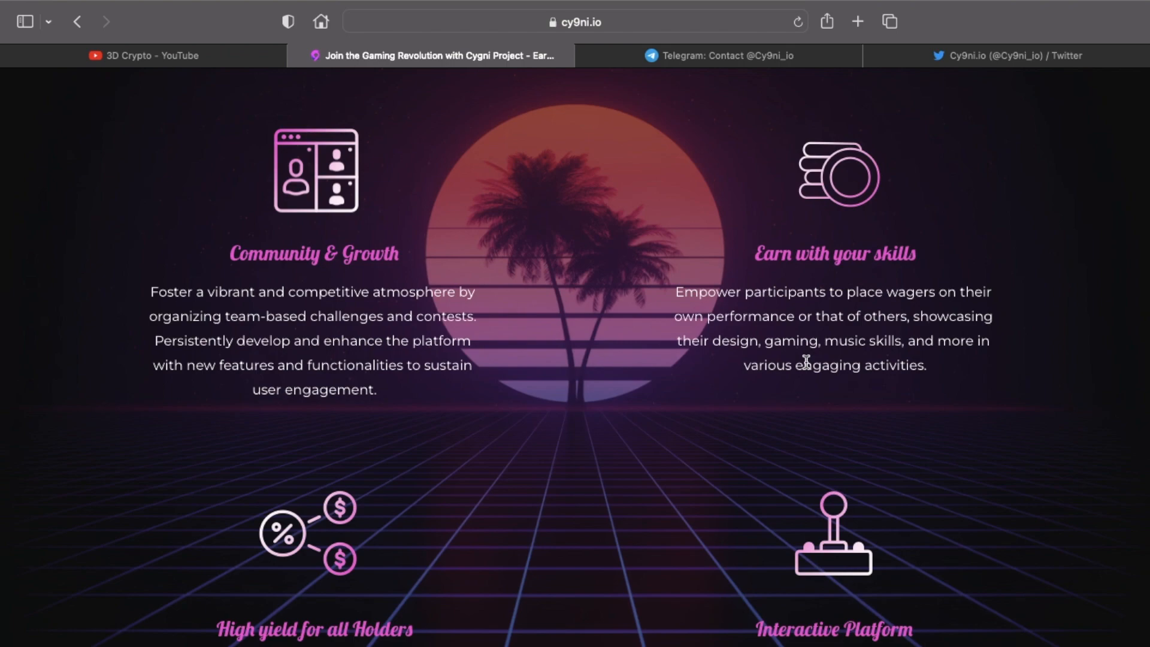
{"action": "scroll", "scroll_direction": "down", "scroll_amount": 3}
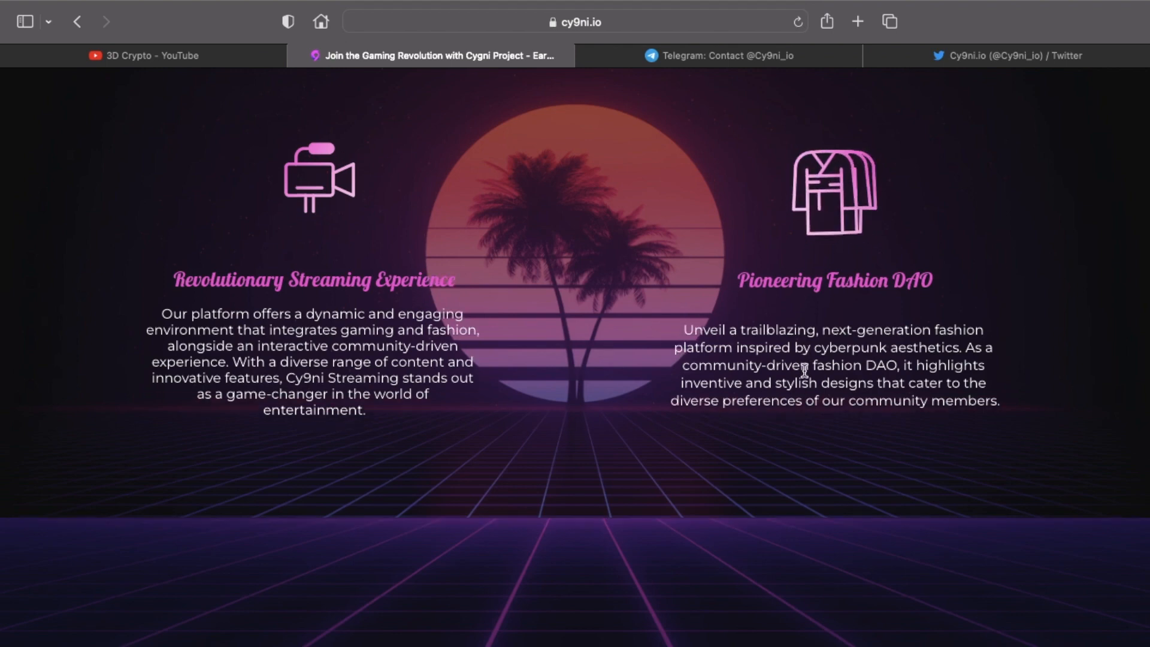
Scroll through the five Our Approach steps into the How will you benefit? rewards list.
{"action": "scroll", "scroll_direction": "down", "scroll_amount": 3}
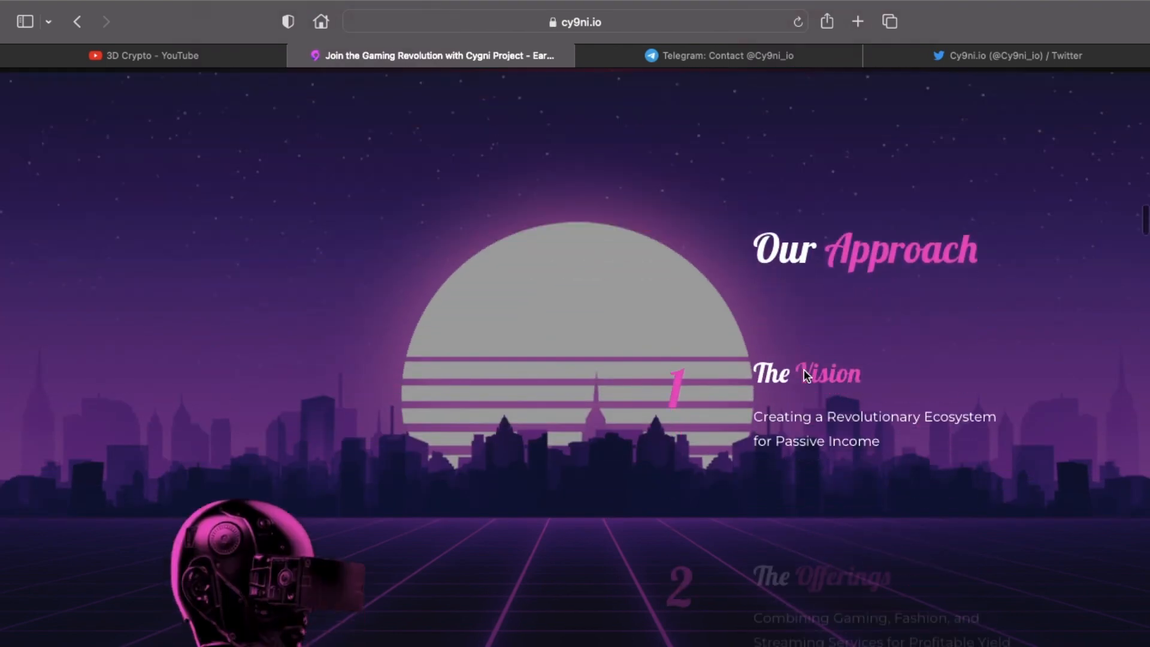
{"action": "scroll", "scroll_direction": "down", "scroll_amount": 3}
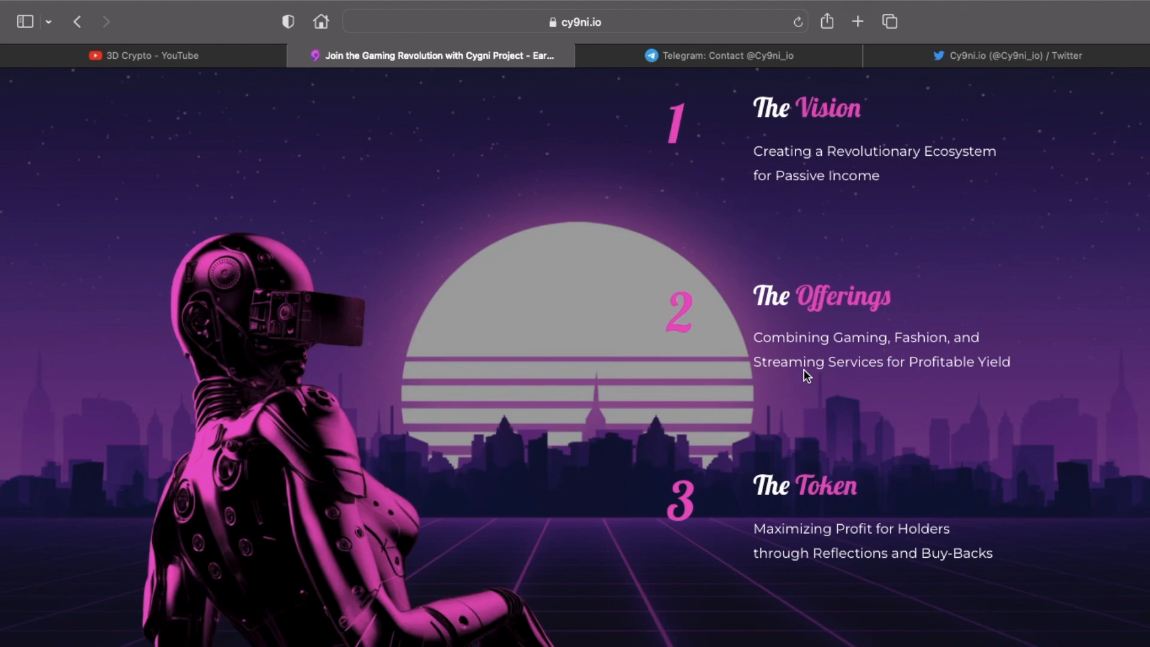
{"action": "scroll", "scroll_direction": "down", "scroll_amount": 3}
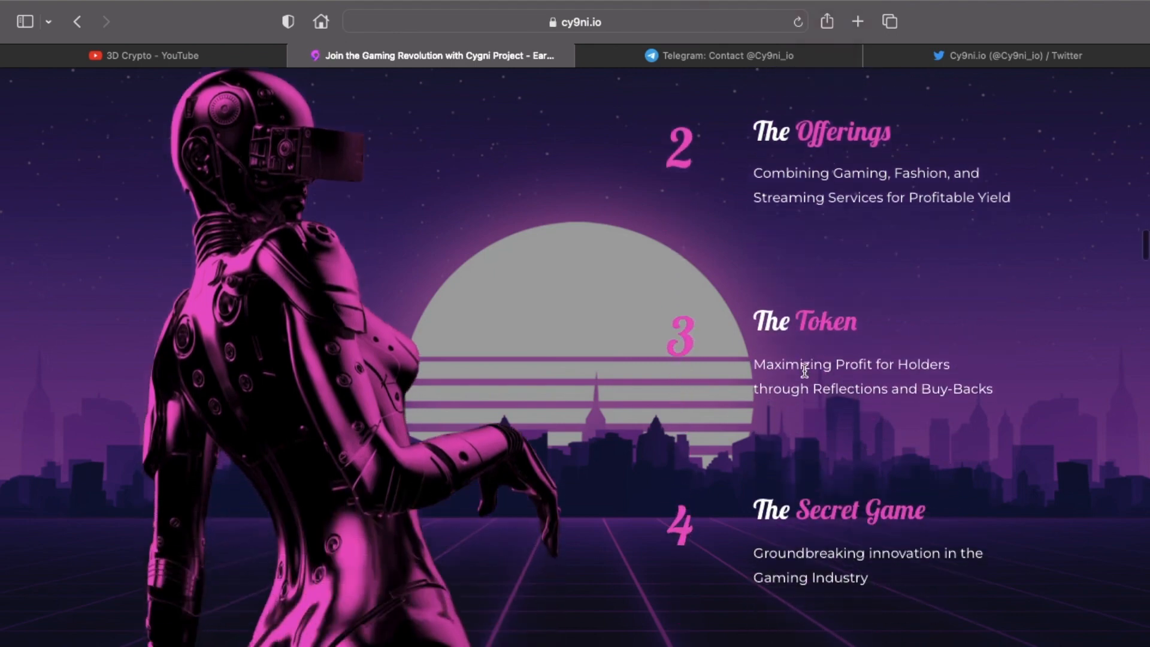
{"action": "scroll", "scroll_direction": "down", "scroll_amount": 3}
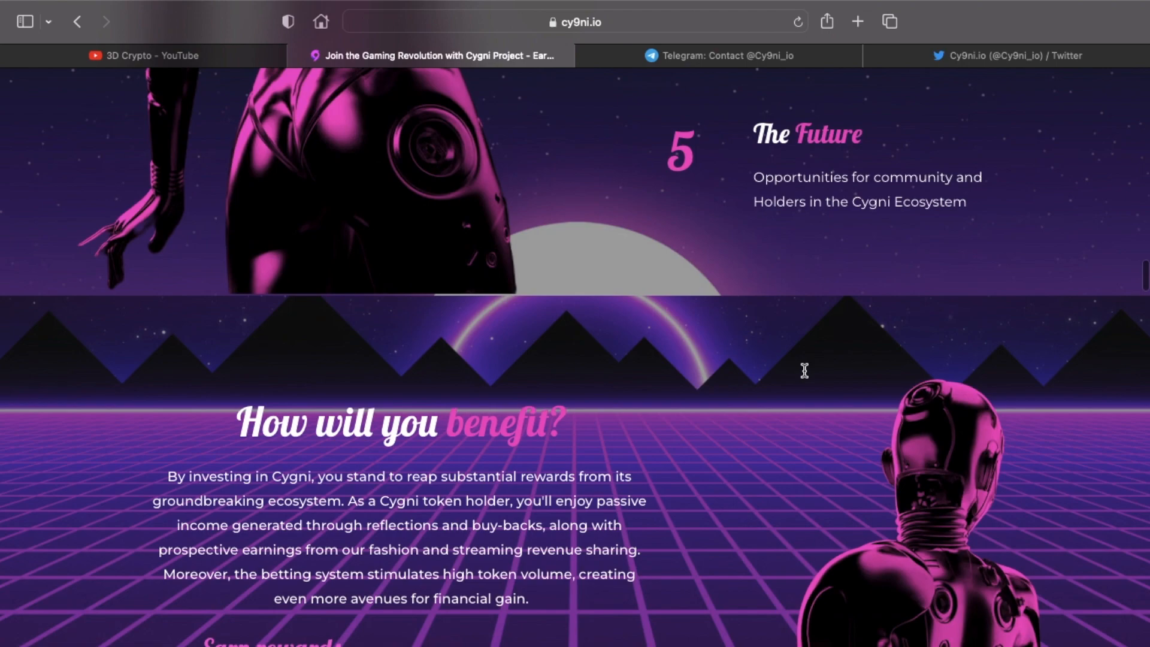
{"action": "scroll", "scroll_direction": "down", "scroll_amount": 3}
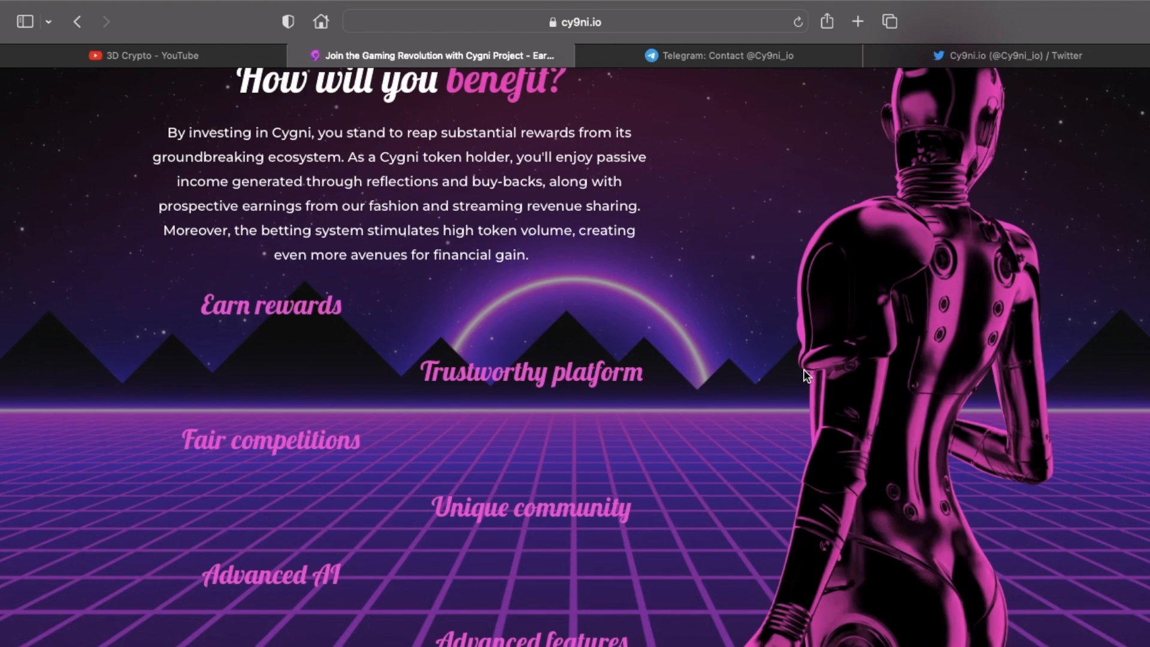
Scroll past Tokenomics charts, Space-Time Station and Fashion sections into the FAQ.
{"action": "scroll", "scroll_direction": "down", "scroll_amount": 3}
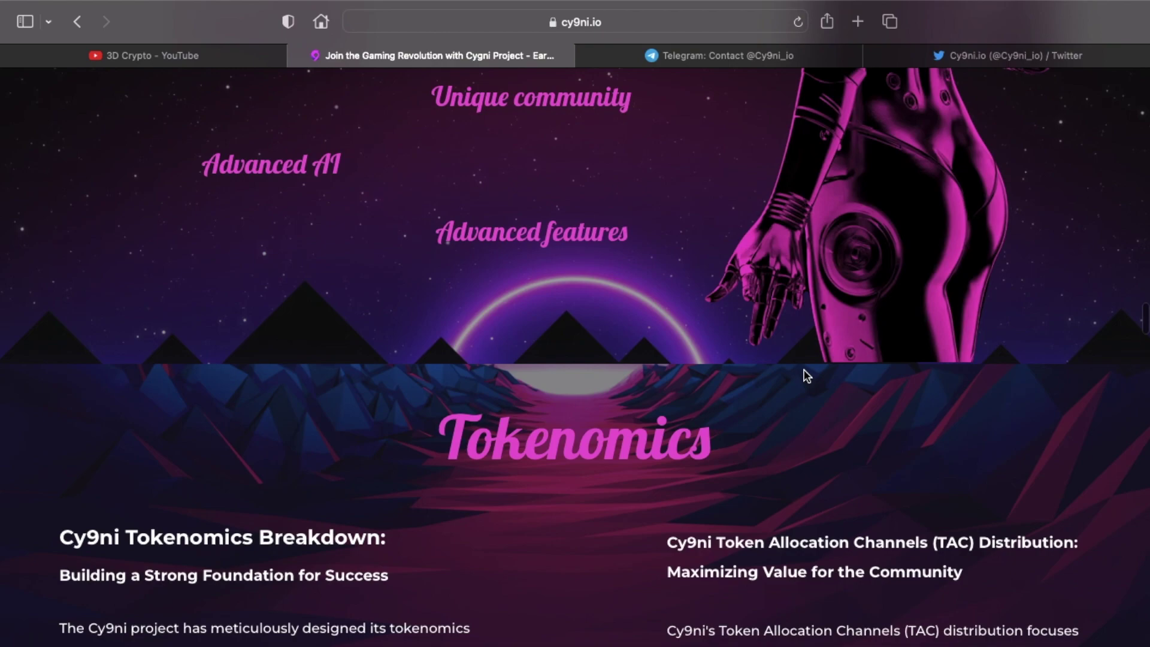
{"action": "scroll", "scroll_direction": "down", "scroll_amount": 3}
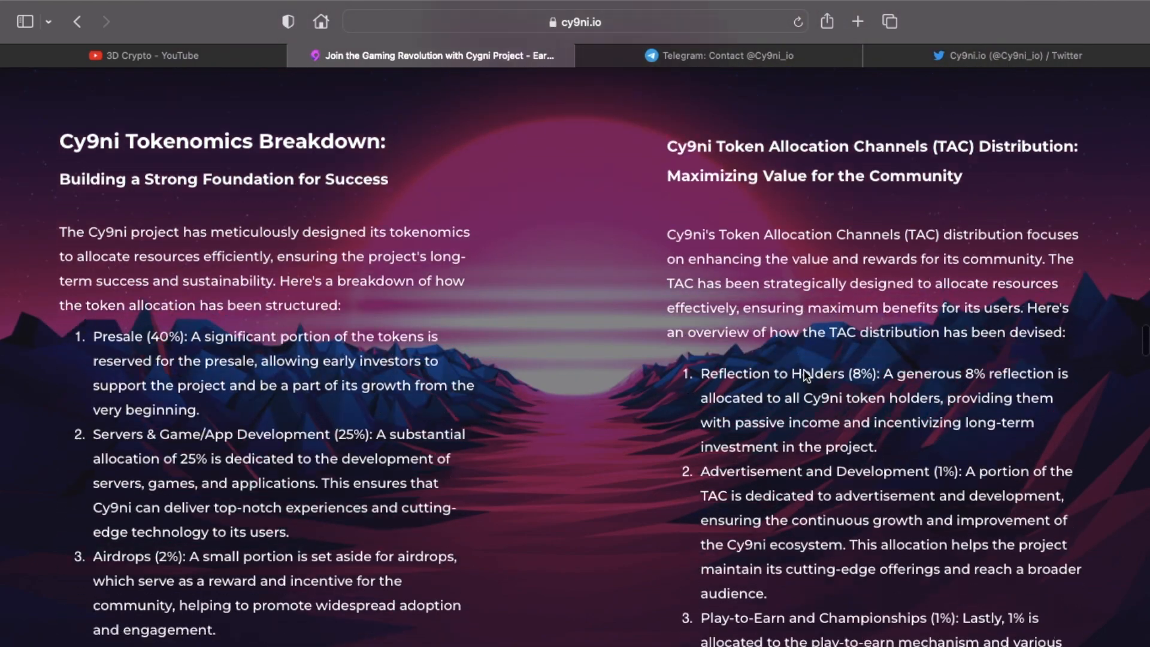
{"action": "scroll", "scroll_direction": "down", "scroll_amount": 3}
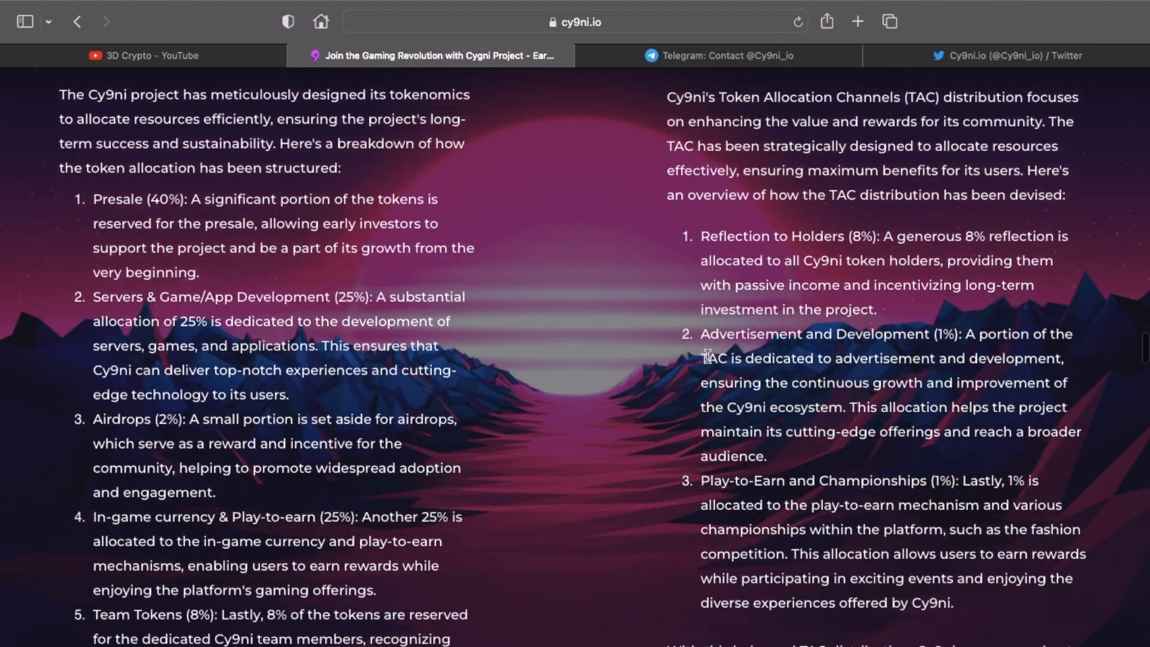
{"action": "scroll", "scroll_direction": "down", "scroll_amount": 3}
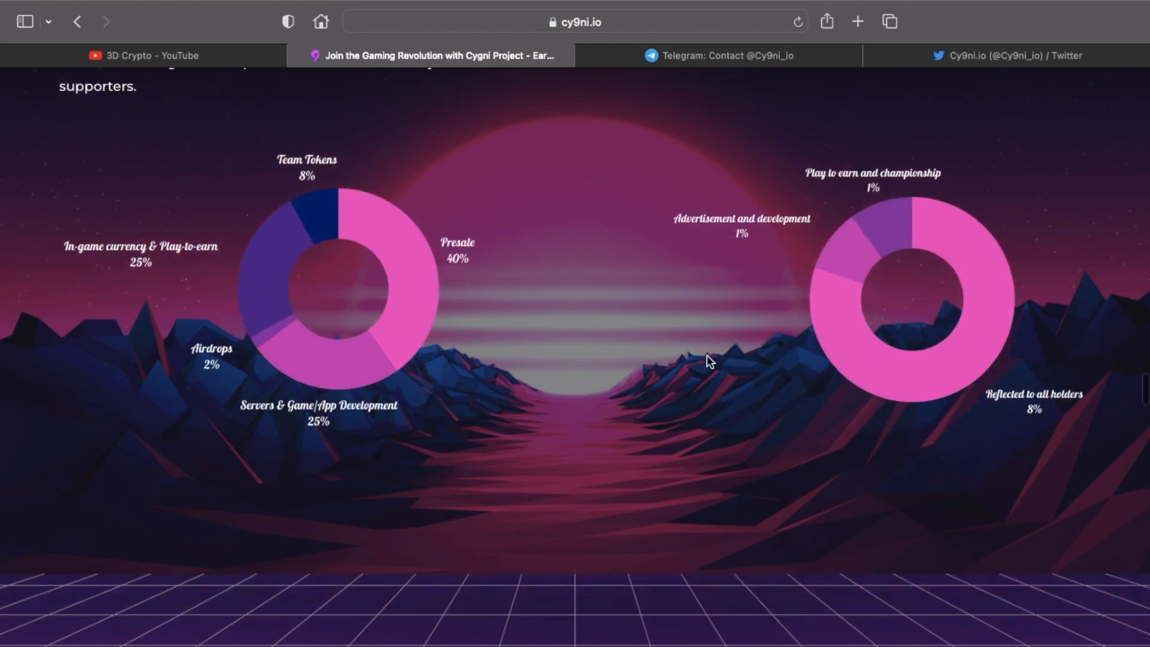
{"action": "scroll", "scroll_direction": "down", "scroll_amount": 3}
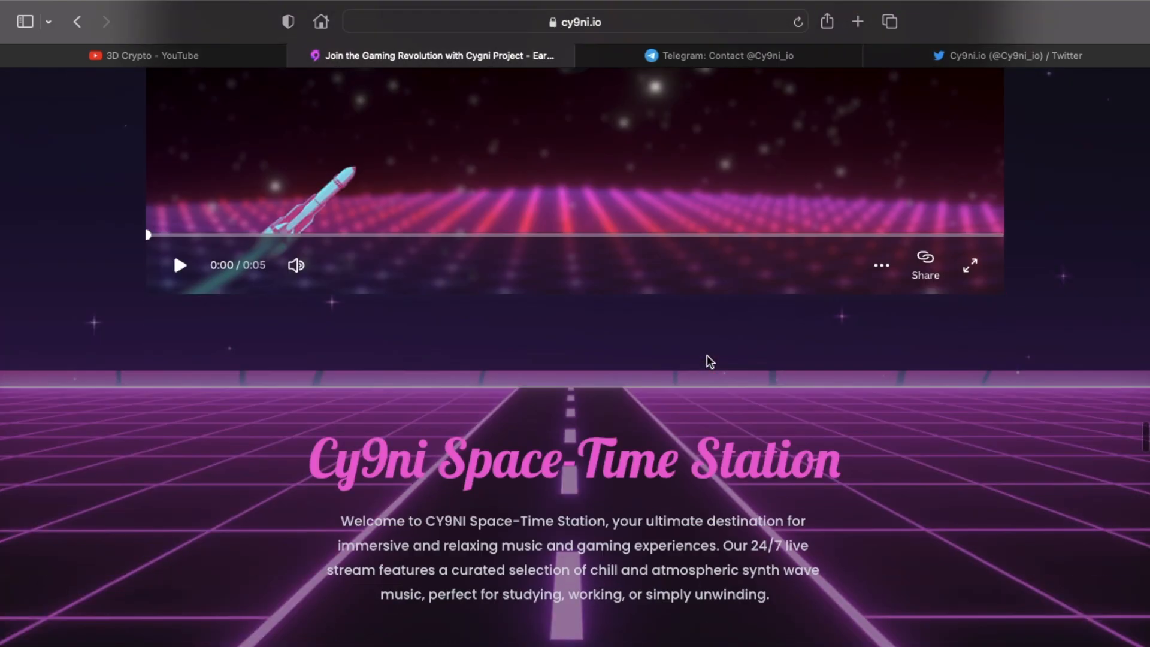
{"action": "scroll", "scroll_direction": "down", "scroll_amount": 3}
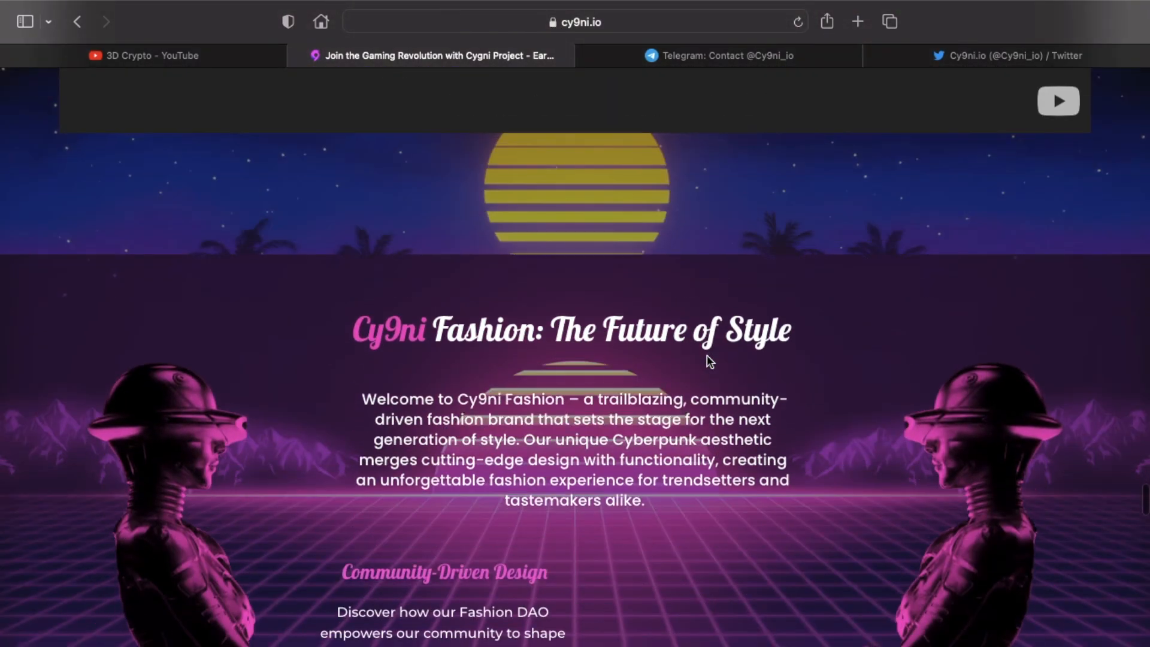
{"action": "scroll", "scroll_direction": "down", "scroll_amount": 3}
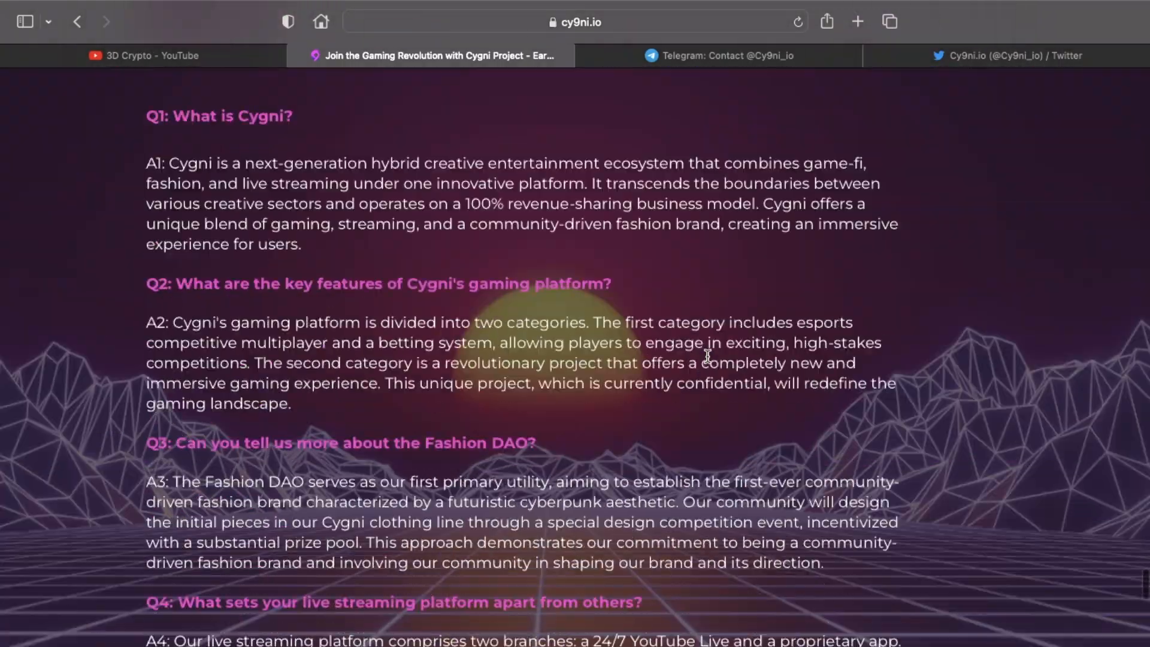
View the CY9NI.IO Telegram channel tab, then switch to the Cy9ni.io Twitter profile.
{"action": "left_click", "coordinate": [719, 55]}
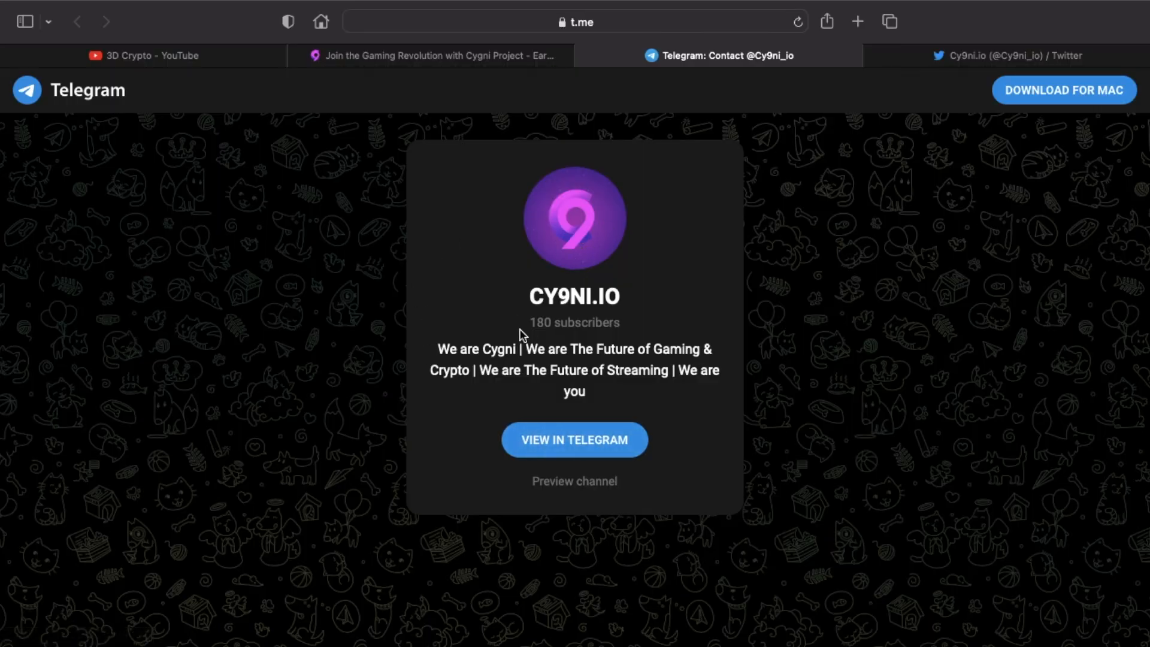
{"action": "left_click", "coordinate": [1005, 55]}
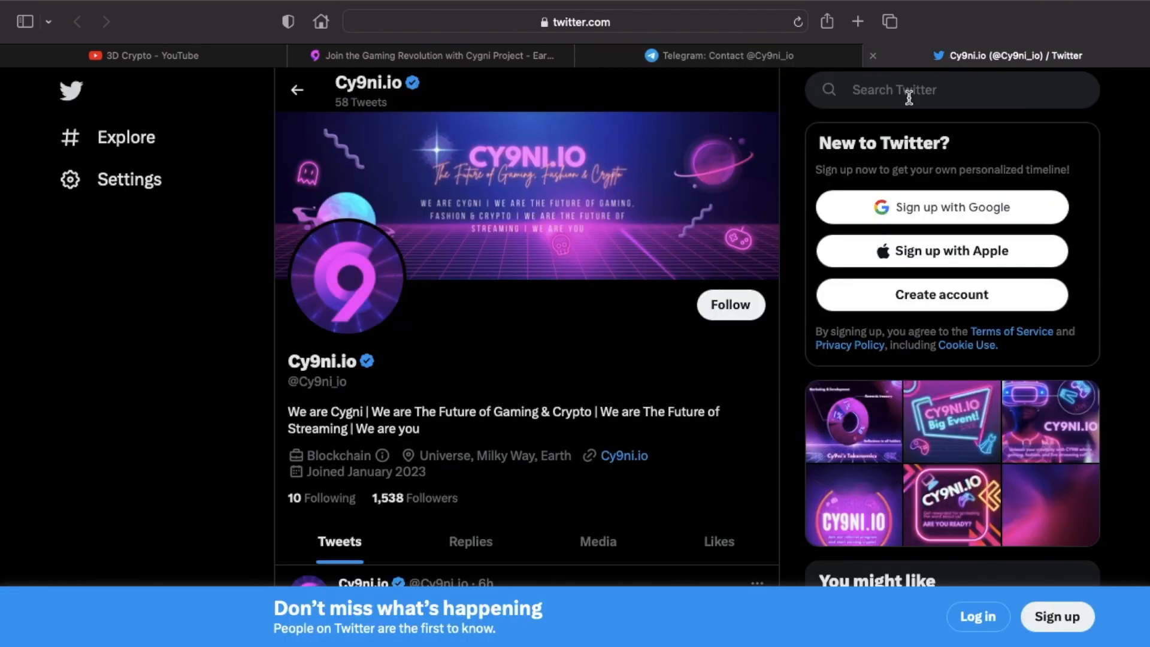
{"action": "mouse_move", "coordinate": [563, 357]}
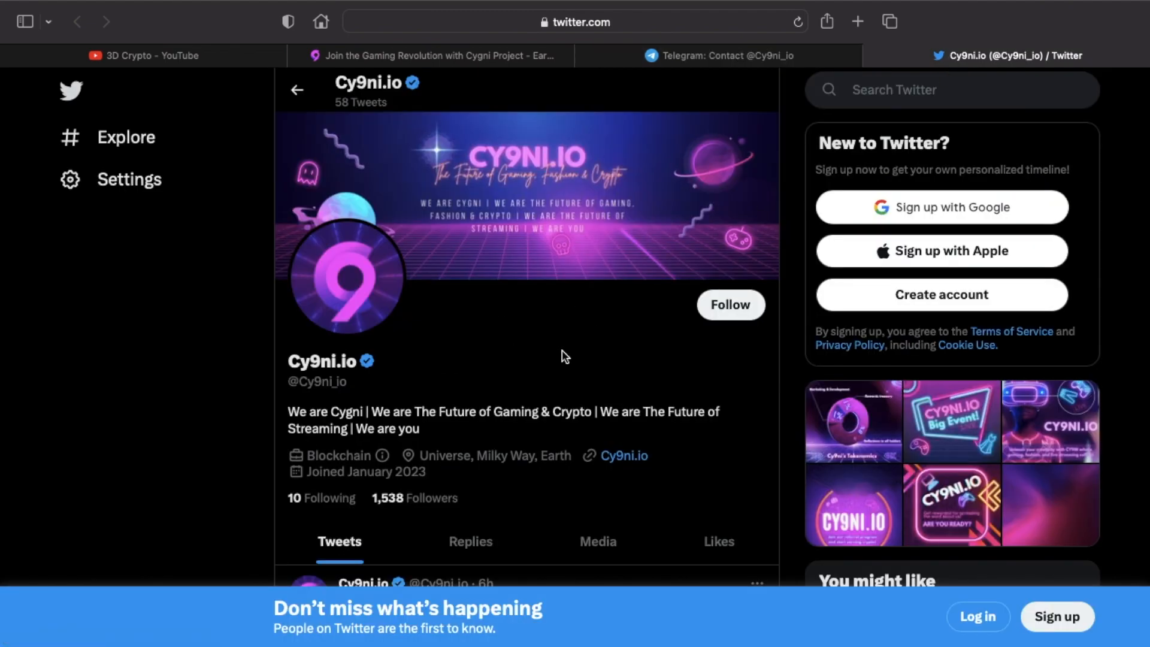
Read the Cy9ni.io tokenomics and Big Event tweets, then return to the 3D Crypto YouTube channel.
{"action": "scroll", "scroll_direction": "down", "scroll_amount": 3}
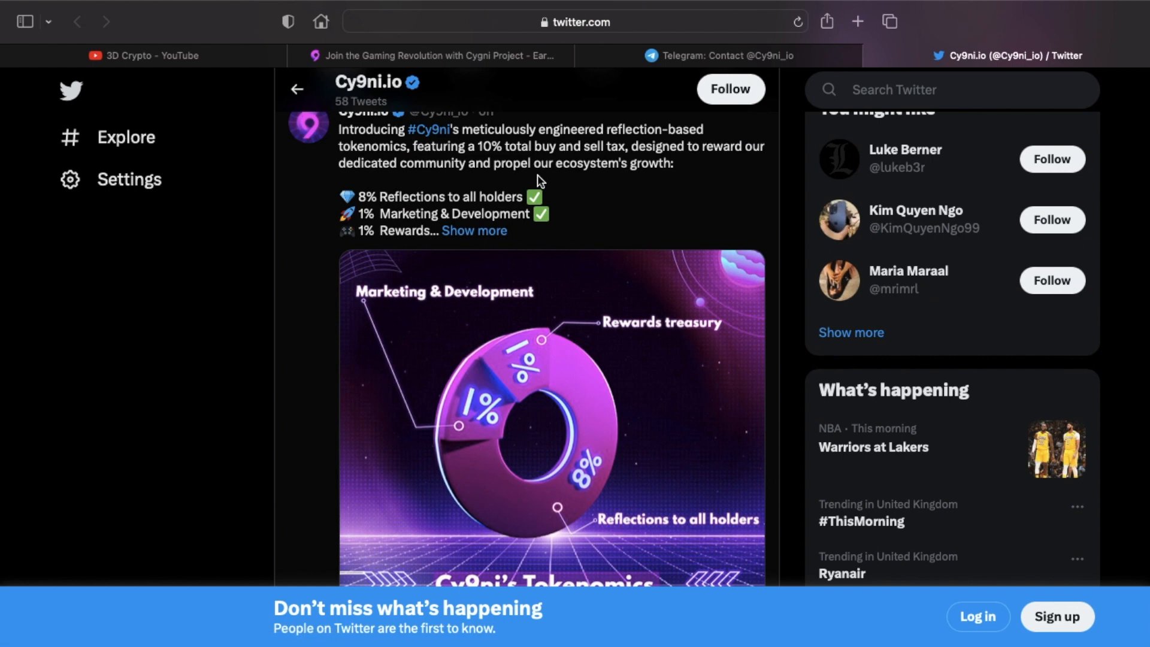
{"action": "scroll", "scroll_direction": "down", "scroll_amount": 3}
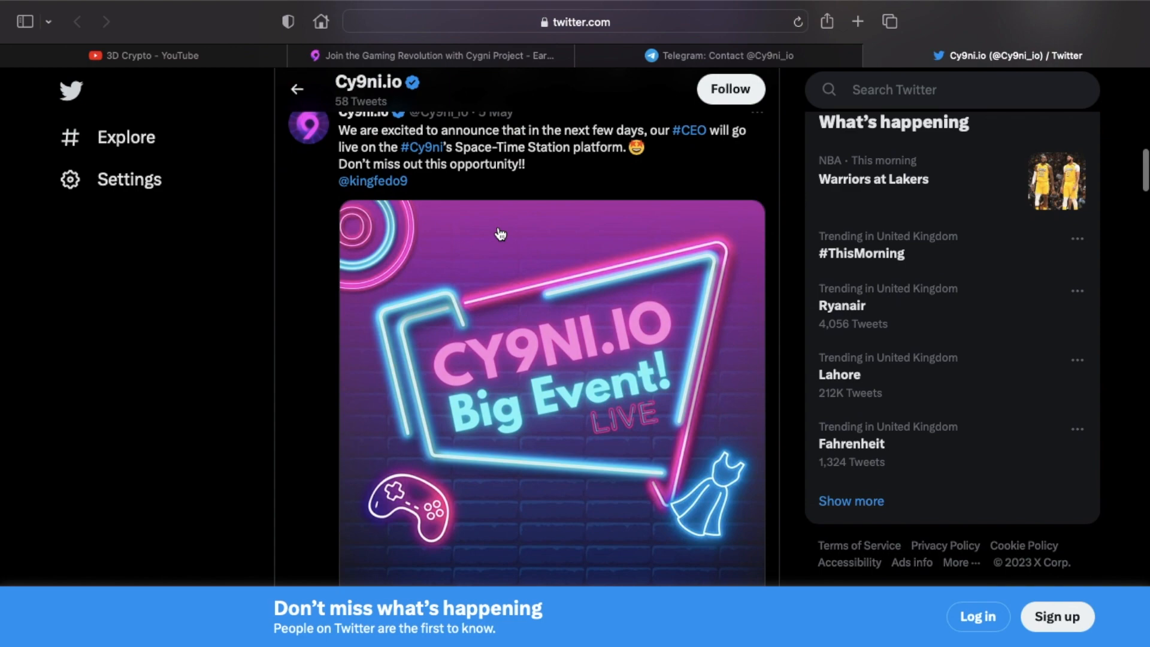
{"action": "scroll", "scroll_direction": "up", "scroll_amount": 3}
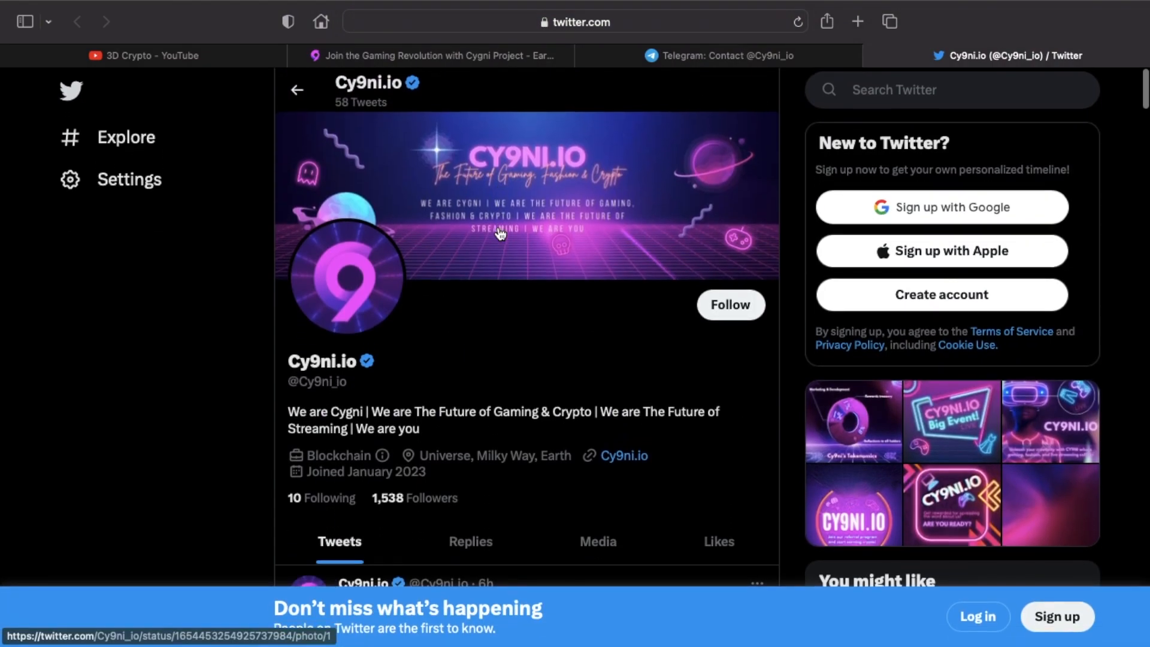
{"action": "mouse_move", "coordinate": [498, 377]}
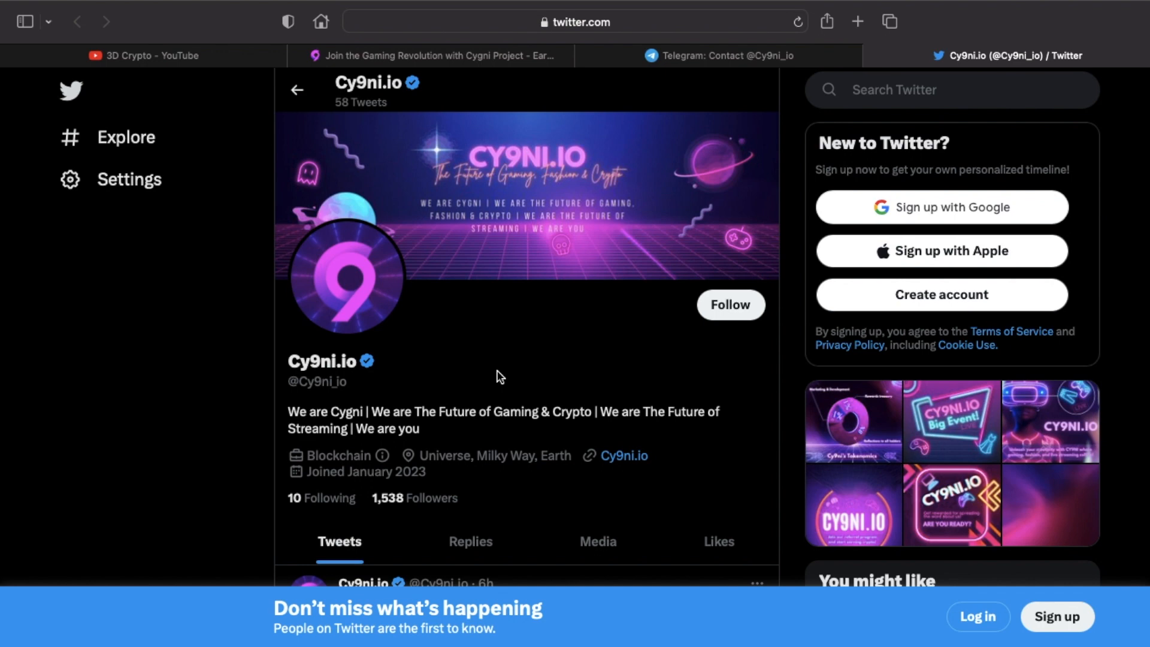
{"action": "mouse_move", "coordinate": [423, 298]}
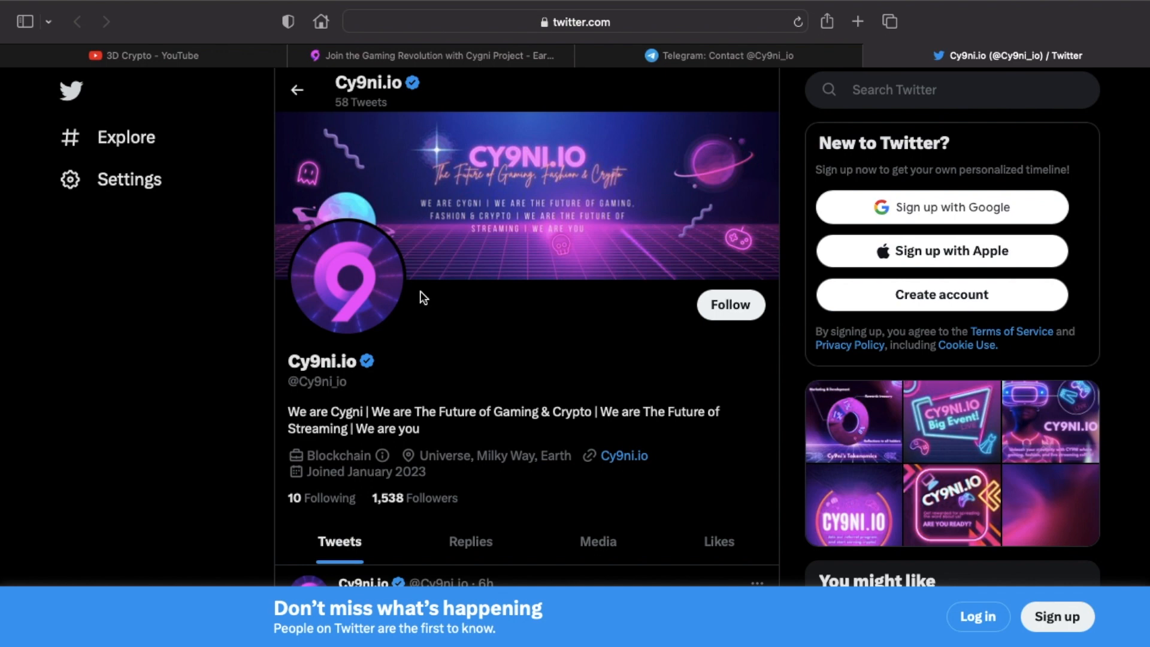
{"action": "left_click", "coordinate": [142, 55]}
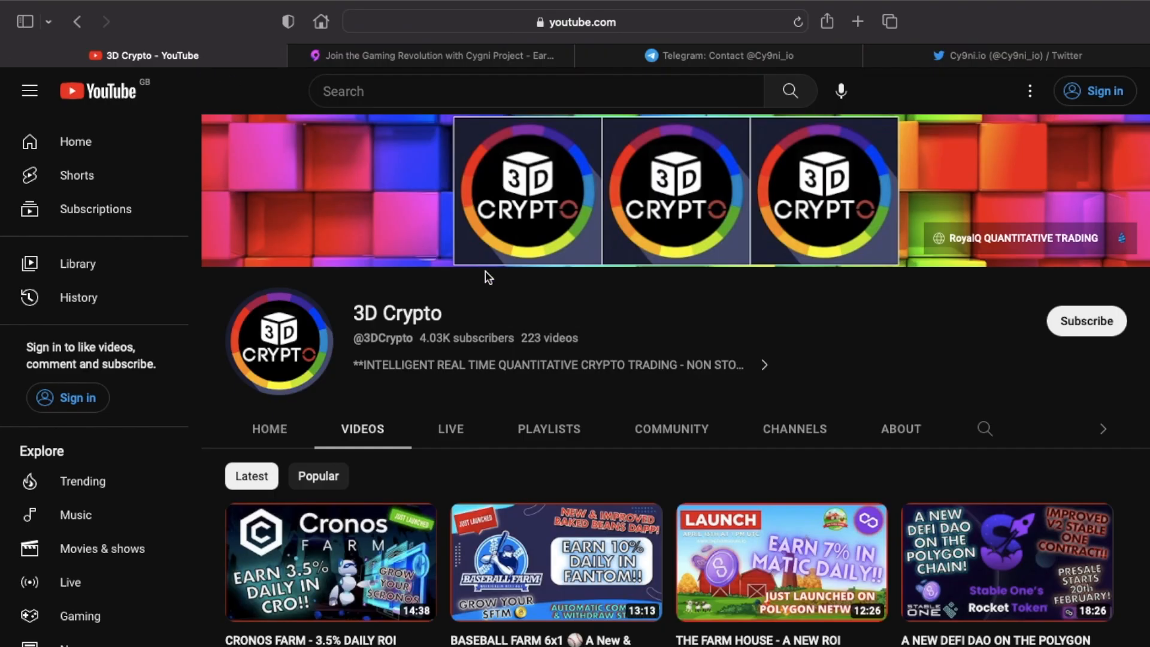
{"action": "mouse_move", "coordinate": [574, 316]}
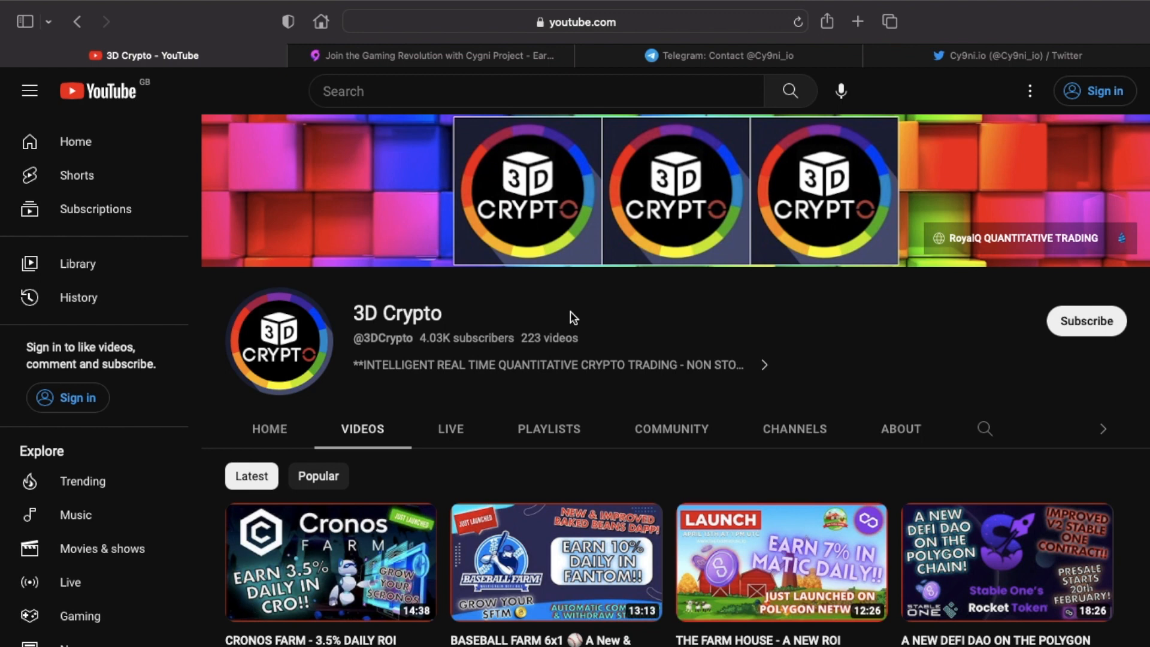